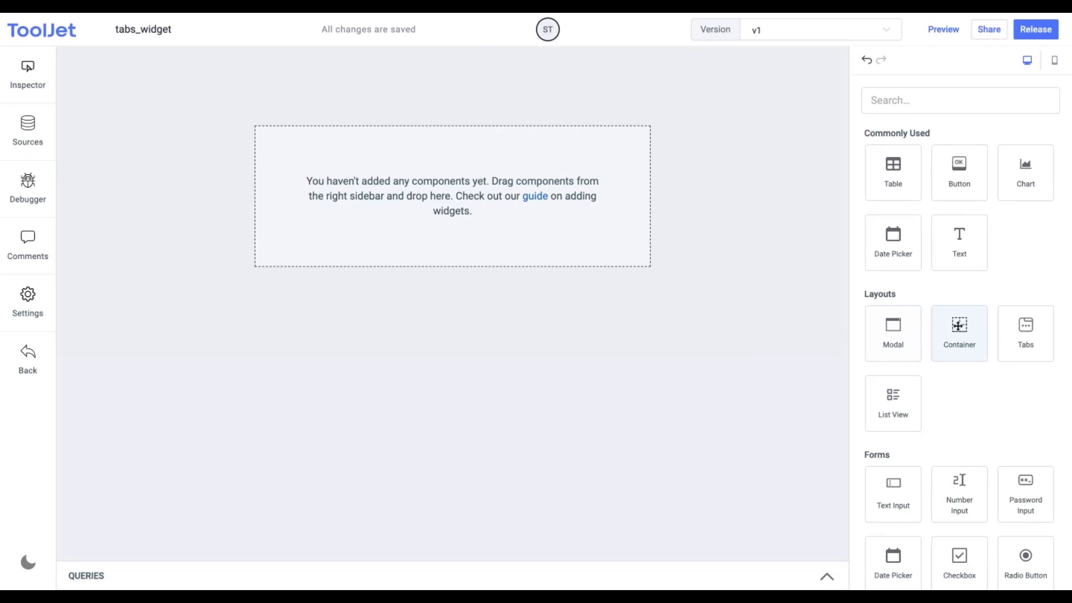
Step: Drop a Tabs widget with Home, Profile and Settings tabs onto the canvas and select it
{"action": "left_click_drag", "start_coordinate": [1025, 332], "coordinate": [478, 210]}
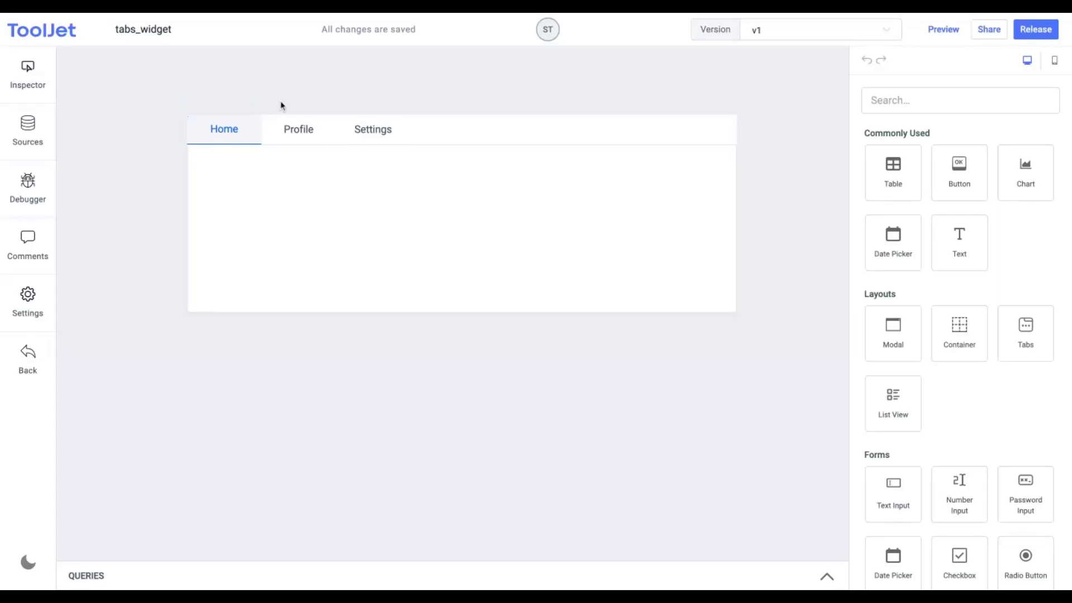
{"action": "left_click", "coordinate": [461, 215]}
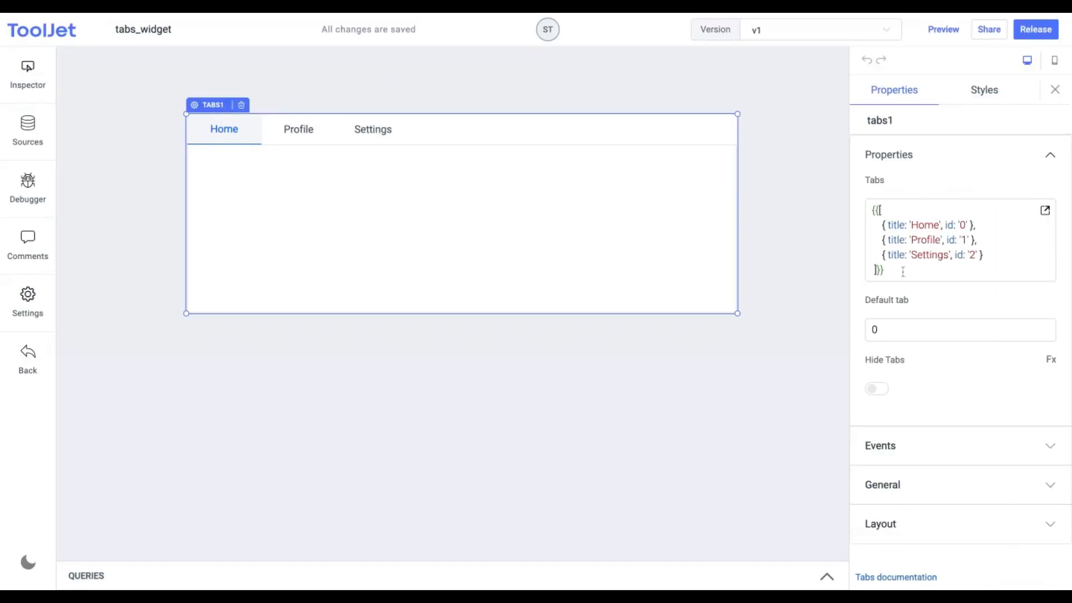
Step: Append {title:'Booking Details', id:'3'} to the tabs definition array
{"action": "left_click", "coordinate": [922, 270]}
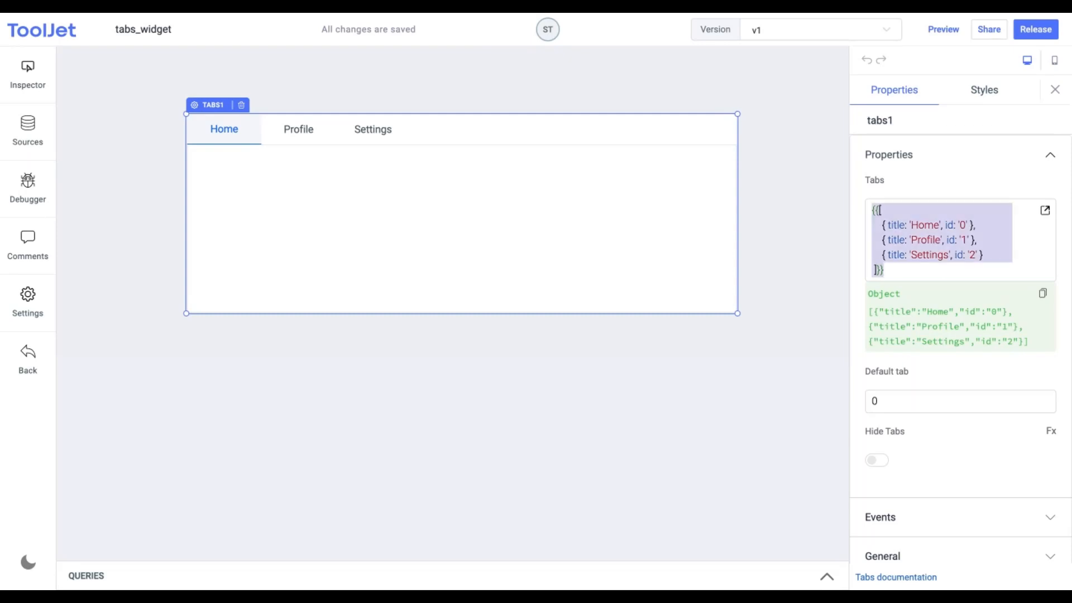
{"action": "left_click", "coordinate": [883, 269]}
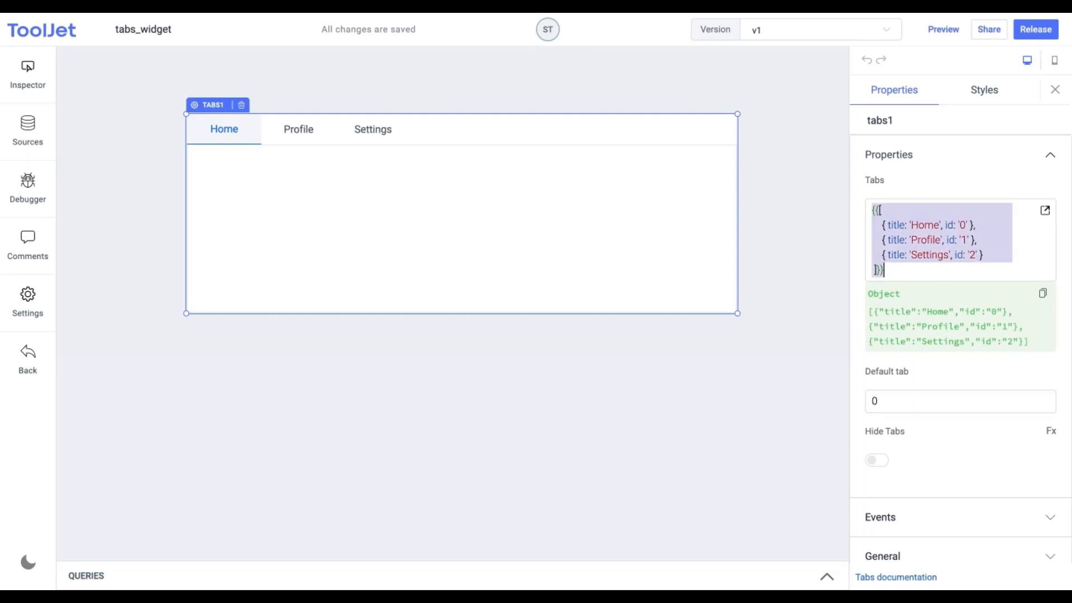
{"action": "type", "text": "{title:'Booking Details', id:'3'}"}
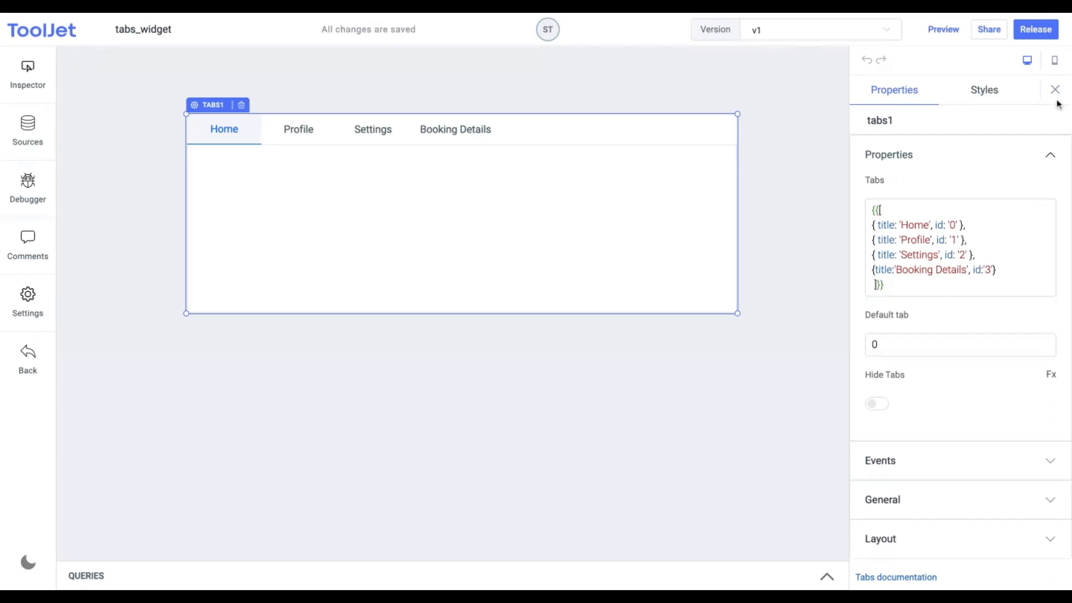
Step: Place a Text widget in the Home tab and a Date Picker in the Profile tab
{"action": "left_click", "coordinate": [1054, 90]}
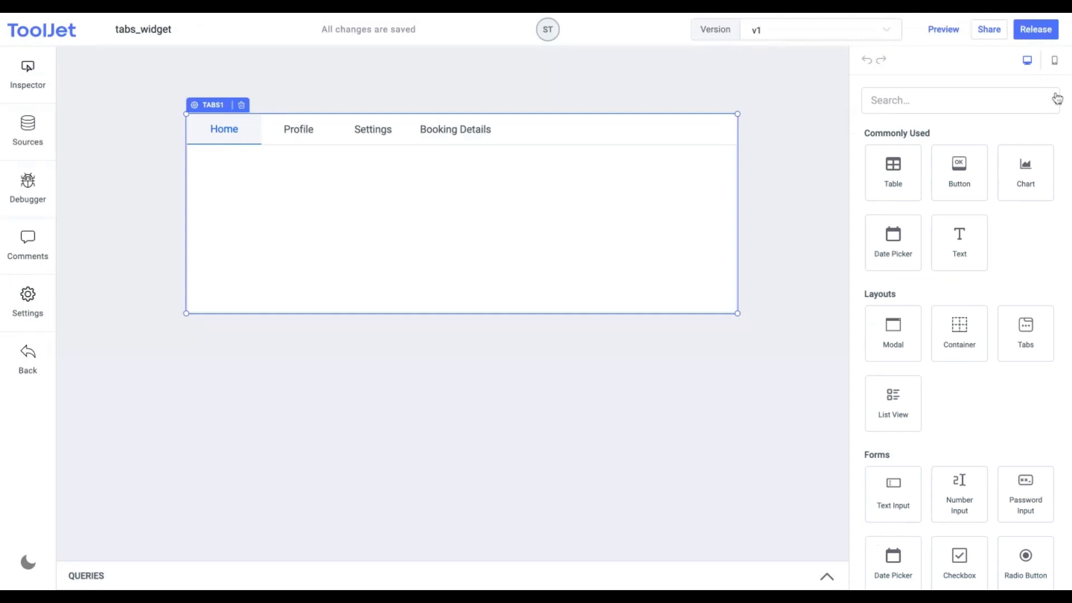
{"action": "mouse_move", "coordinate": [978, 243]}
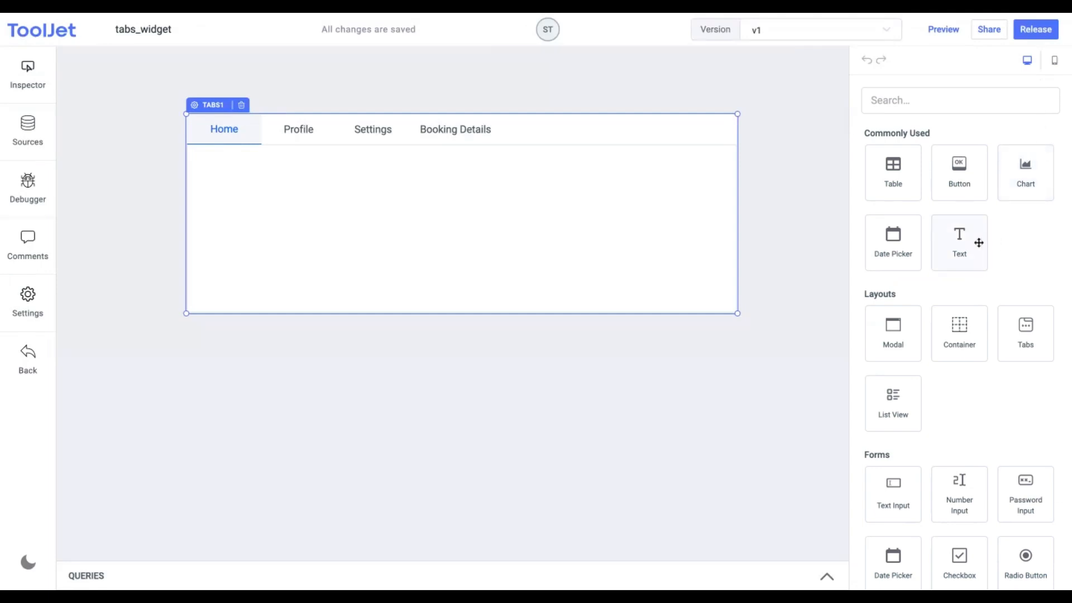
{"action": "left_click_drag", "start_coordinate": [958, 241], "coordinate": [404, 200]}
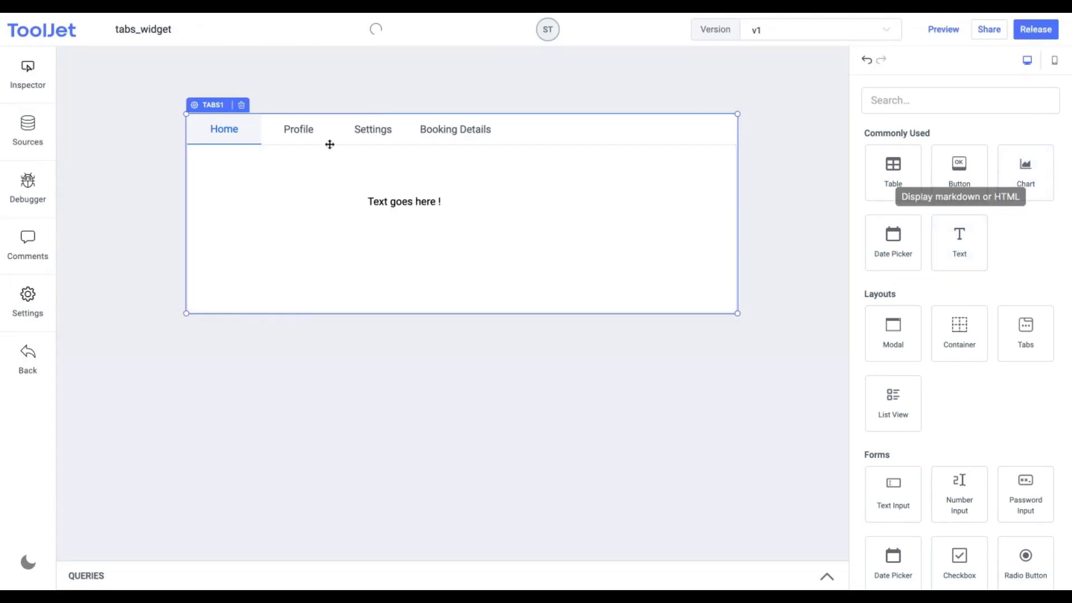
{"action": "left_click", "coordinate": [298, 129]}
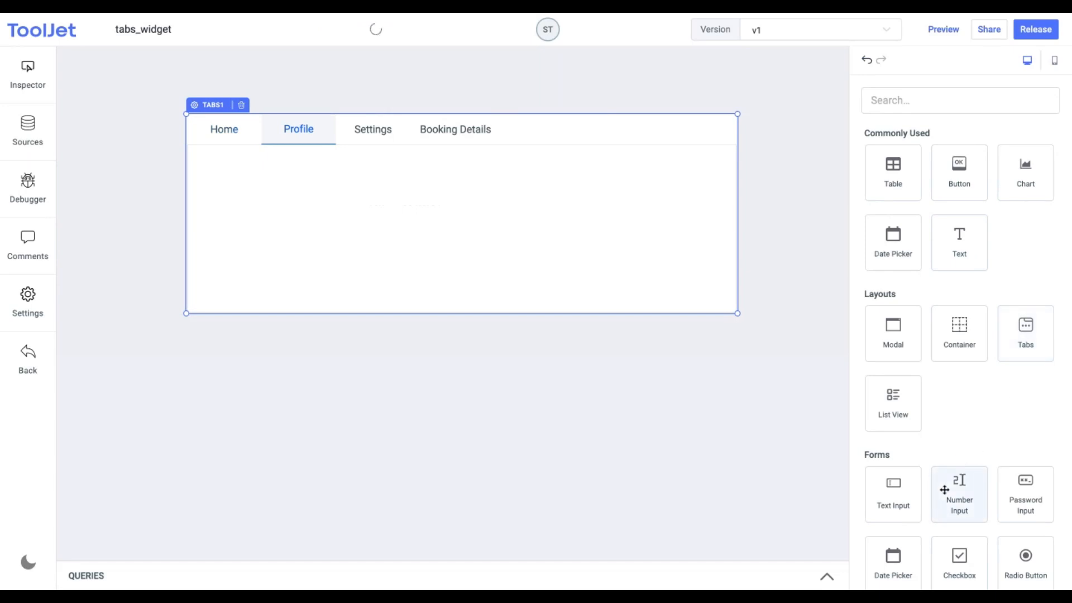
{"action": "left_click_drag", "start_coordinate": [892, 241], "coordinate": [433, 228]}
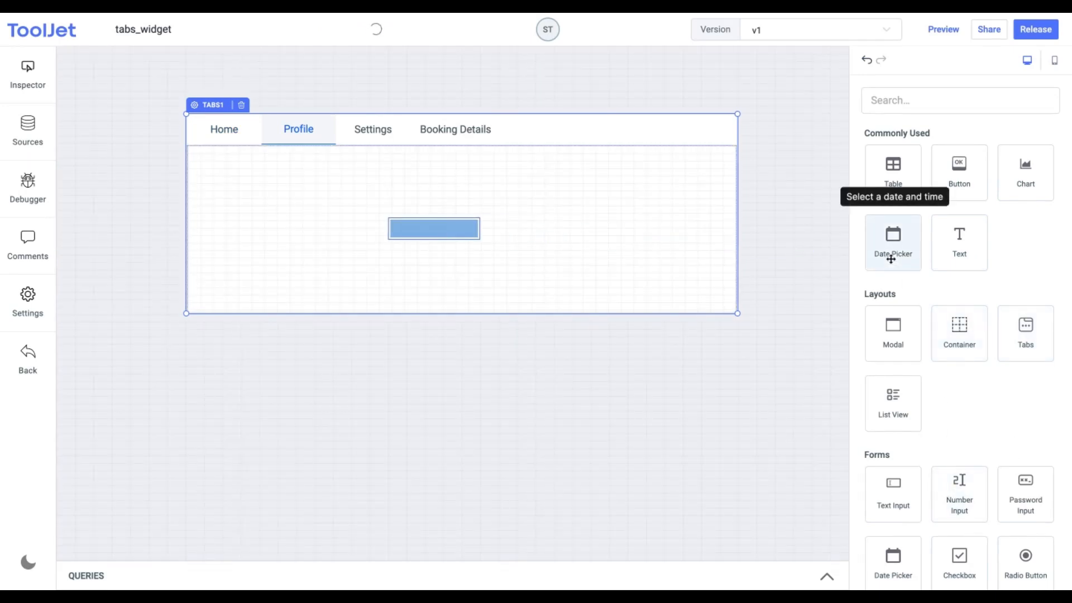
Step: Drop a Number Input into the Settings tab, then check the tabs' contents
{"action": "left_click", "coordinate": [373, 129]}
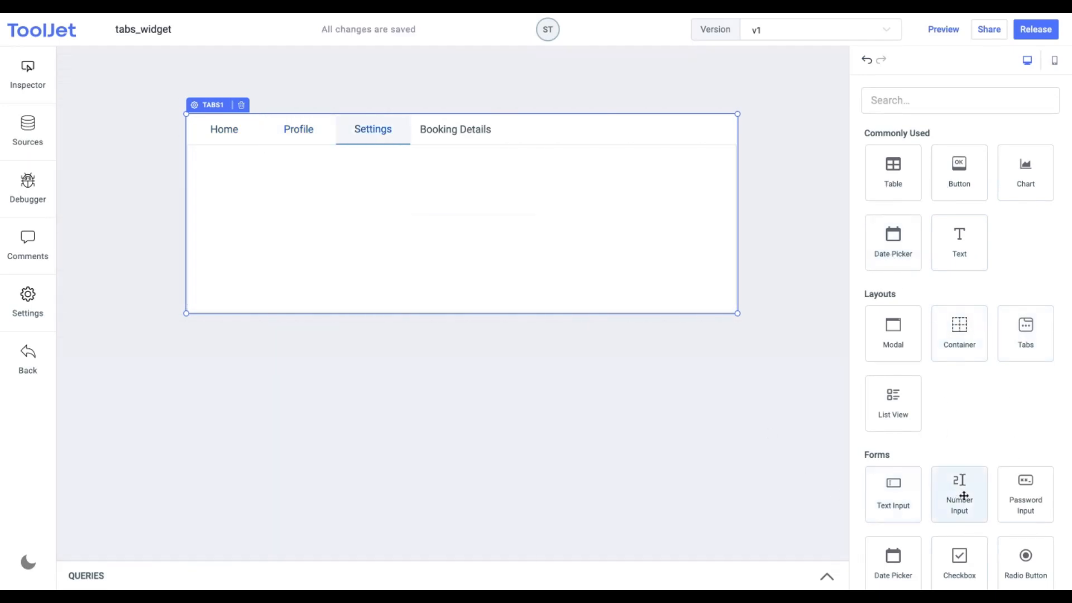
{"action": "left_click_drag", "start_coordinate": [959, 493], "coordinate": [424, 223]}
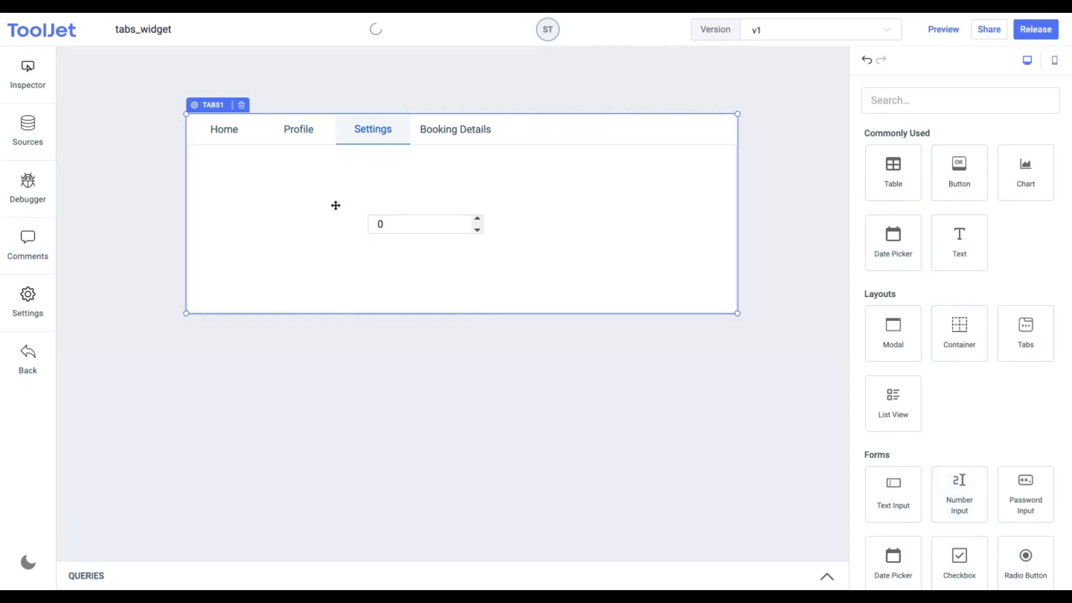
{"action": "left_click", "coordinate": [224, 129]}
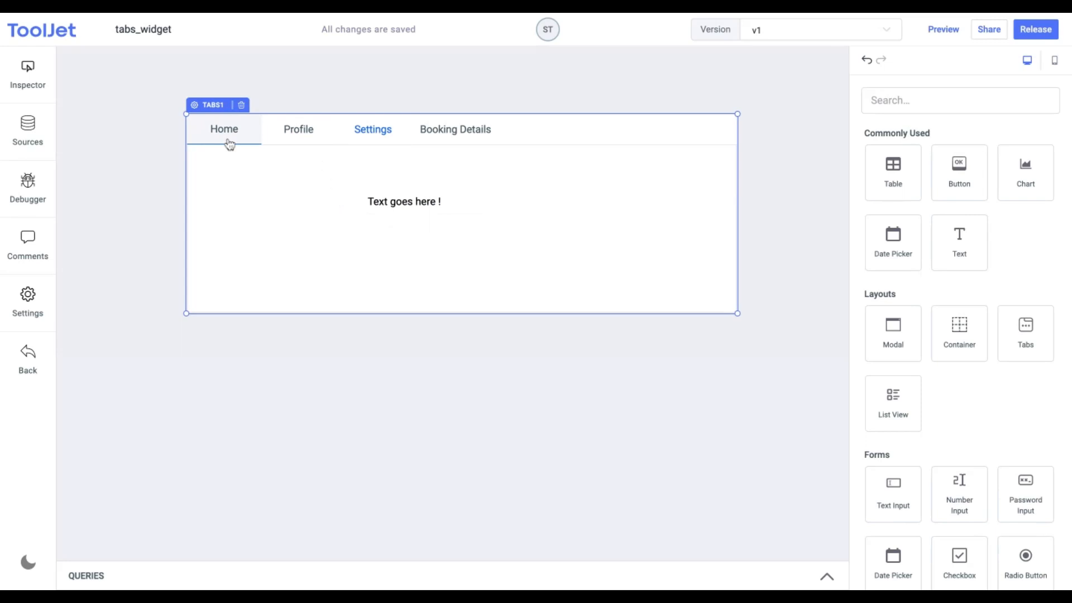
{"action": "left_click", "coordinate": [372, 129]}
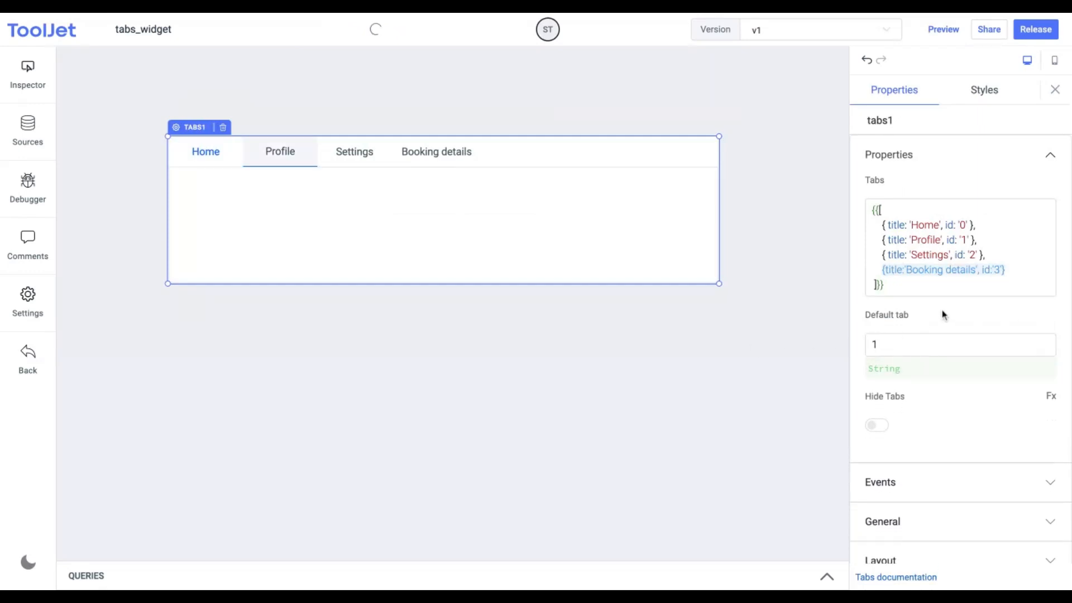
Step: Set Default tab to 0 and toggle Hide Tabs on and off, keeping headers visible
{"action": "left_click", "coordinate": [956, 344]}
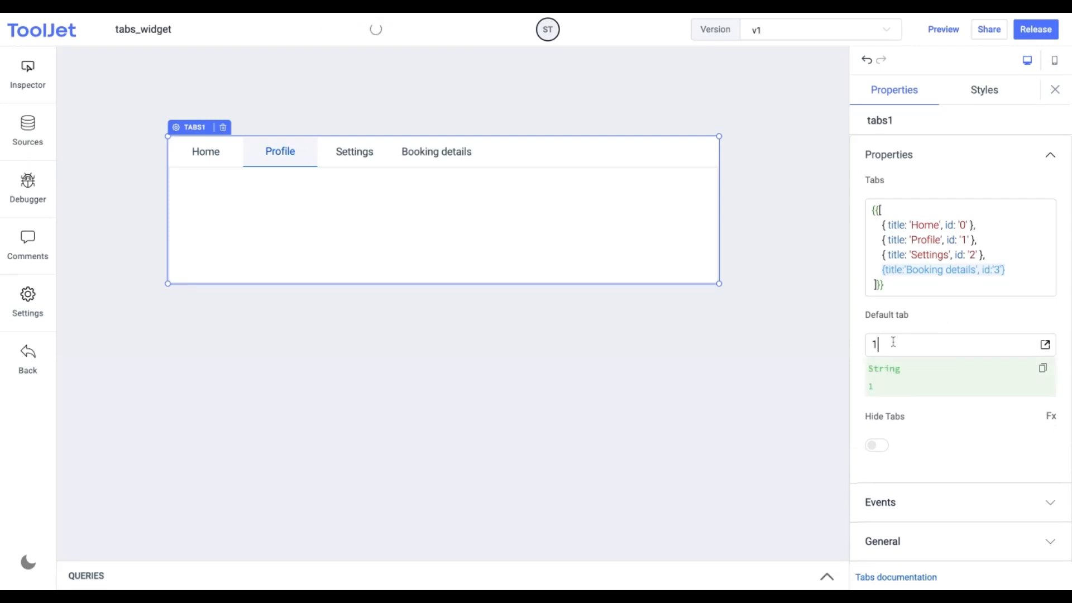
{"action": "type", "text": "0"}
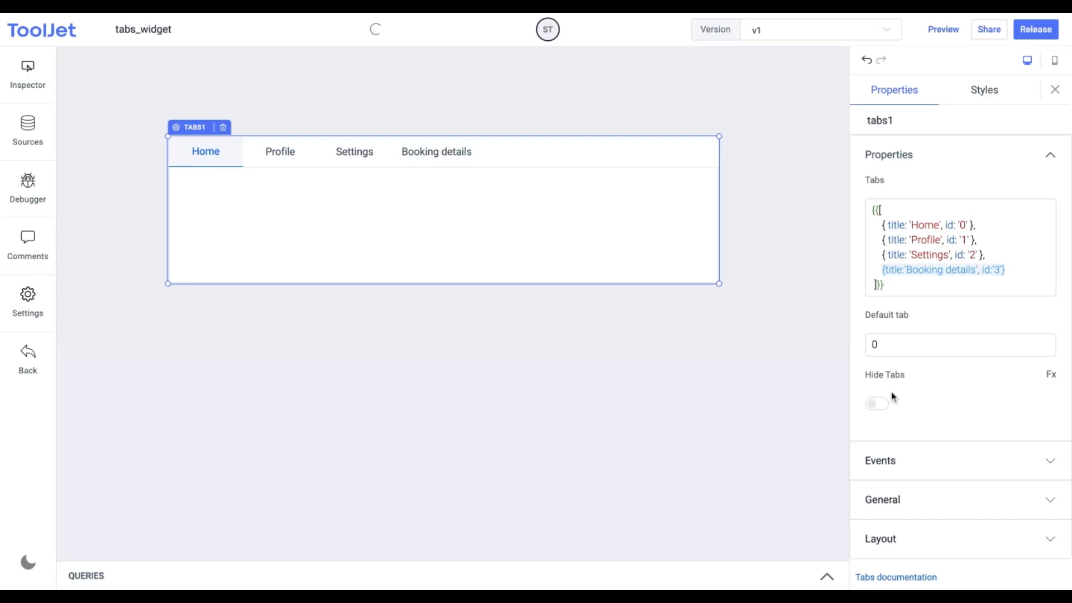
{"action": "left_click", "coordinate": [876, 403]}
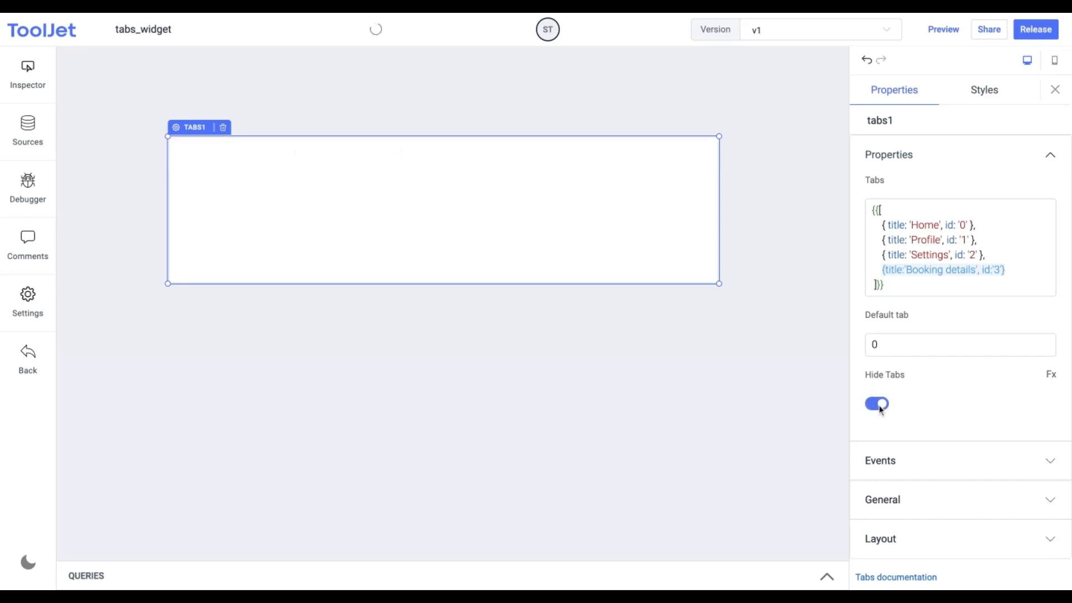
{"action": "left_click", "coordinate": [876, 403]}
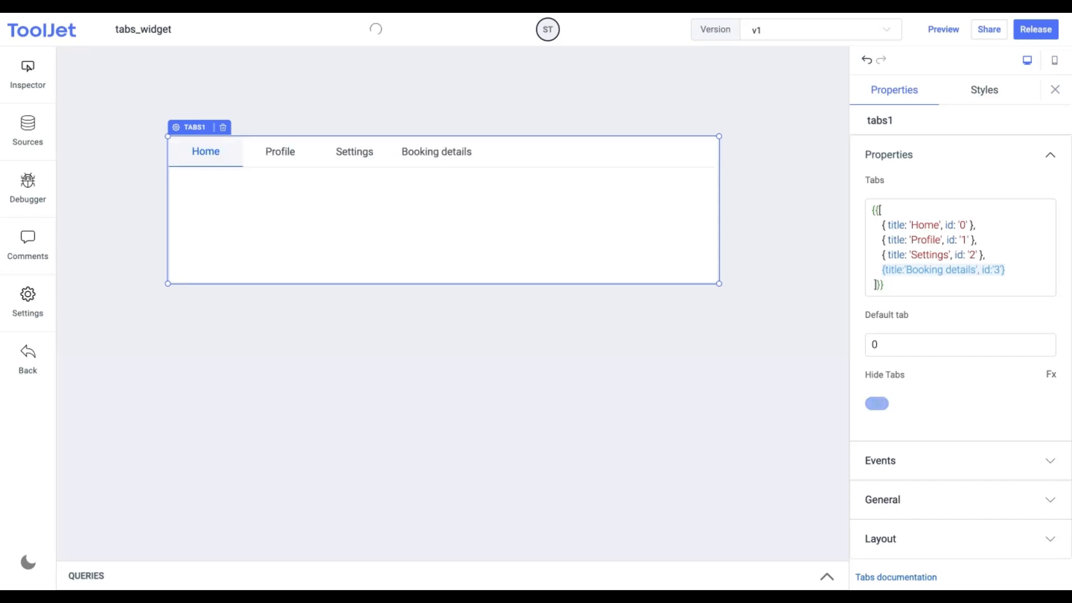
{"action": "left_click", "coordinate": [1051, 374]}
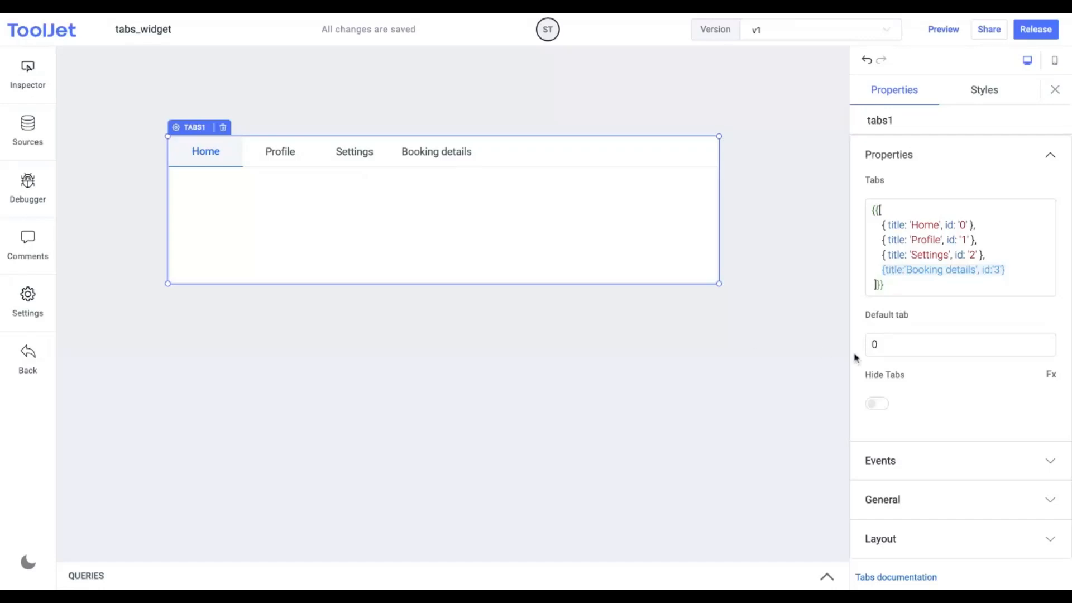
Step: Add an On tab switch Show Alert handler saying 'Tab changed!!' and test it on Settings
{"action": "left_click", "coordinate": [879, 460]}
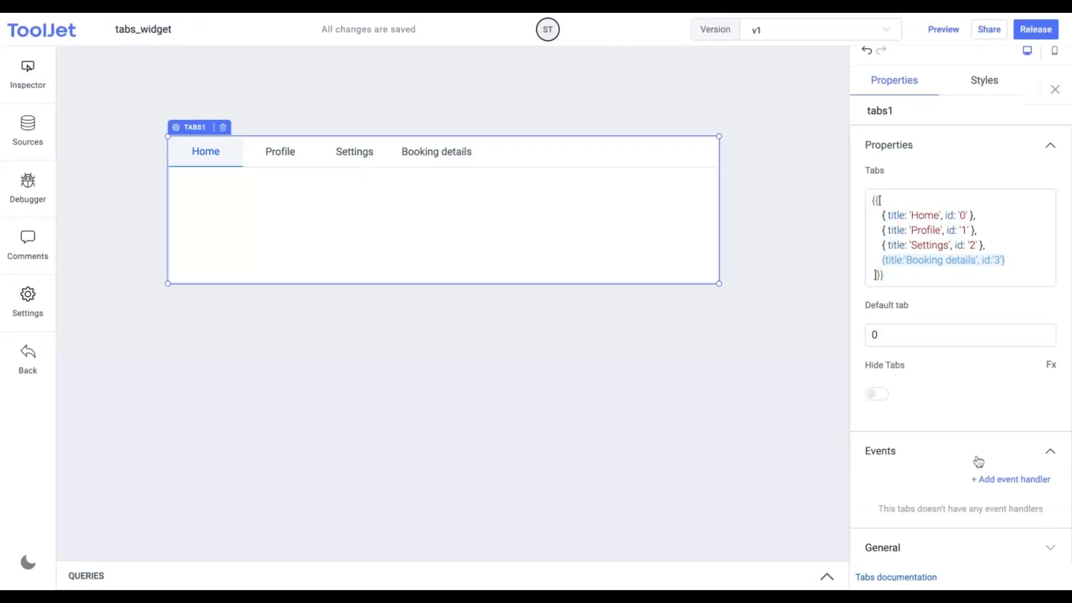
{"action": "left_click", "coordinate": [1010, 479]}
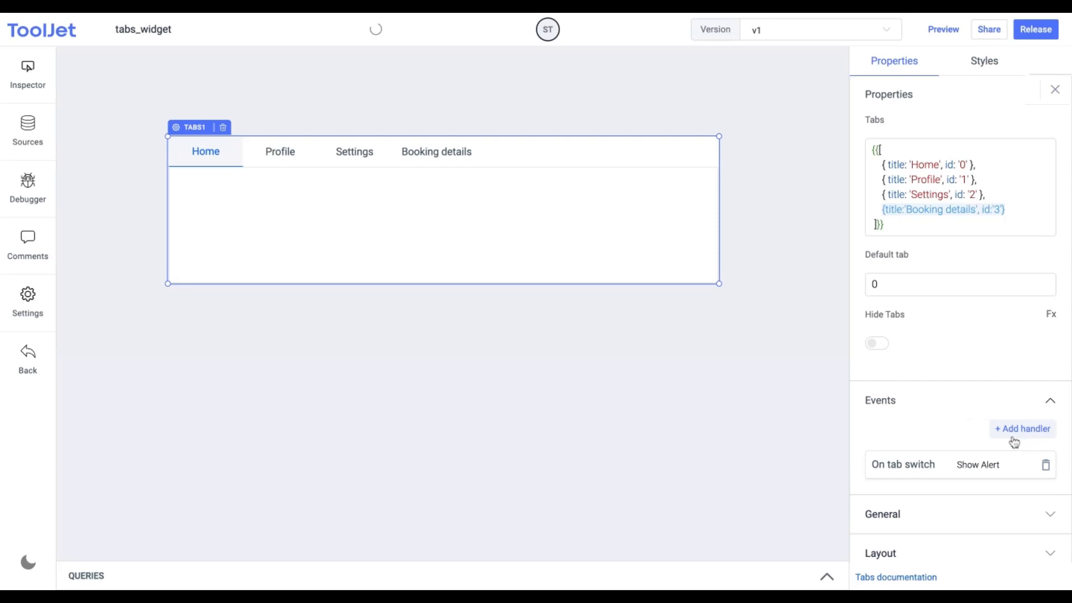
{"action": "left_click", "coordinate": [902, 464]}
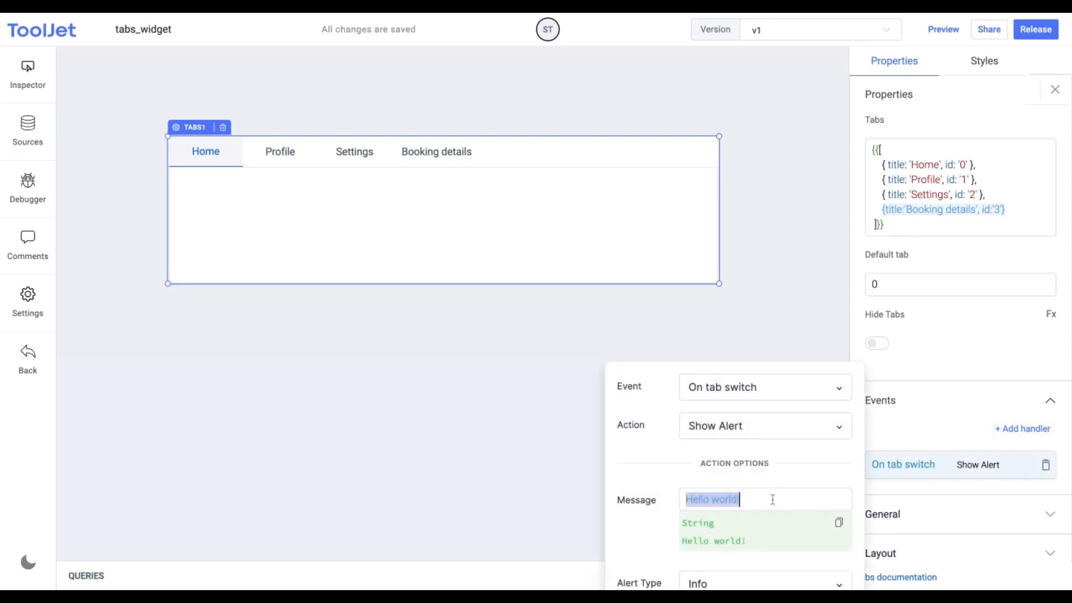
{"action": "type", "text": "Tab changed!!"}
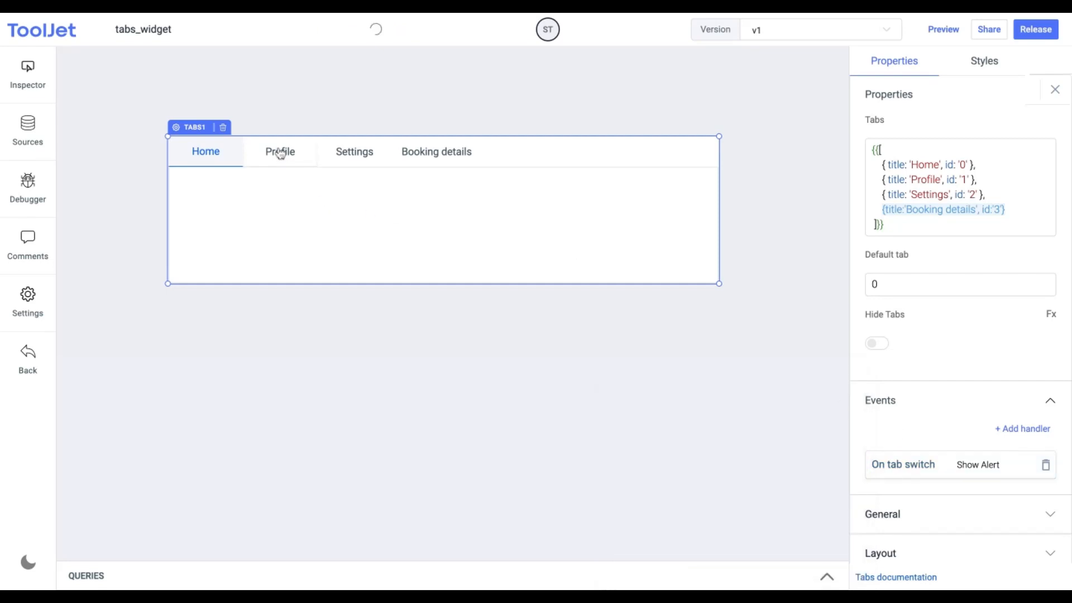
{"action": "left_click", "coordinate": [354, 151]}
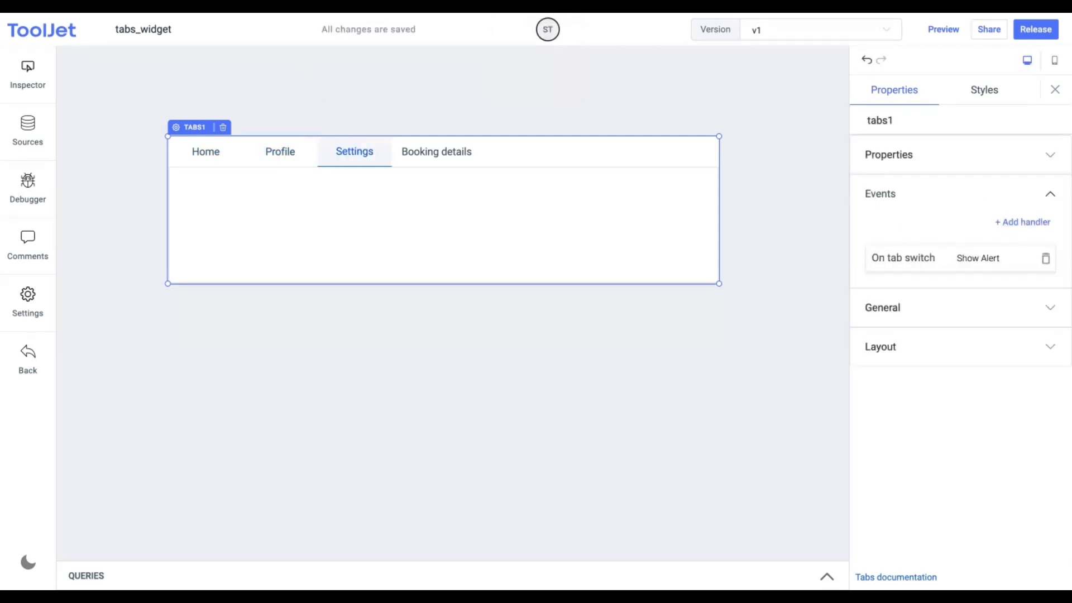
Step: Set tooltip 'You've hovered on tabs' and make Show on desktop an expression of true
{"action": "left_click", "coordinate": [882, 307]}
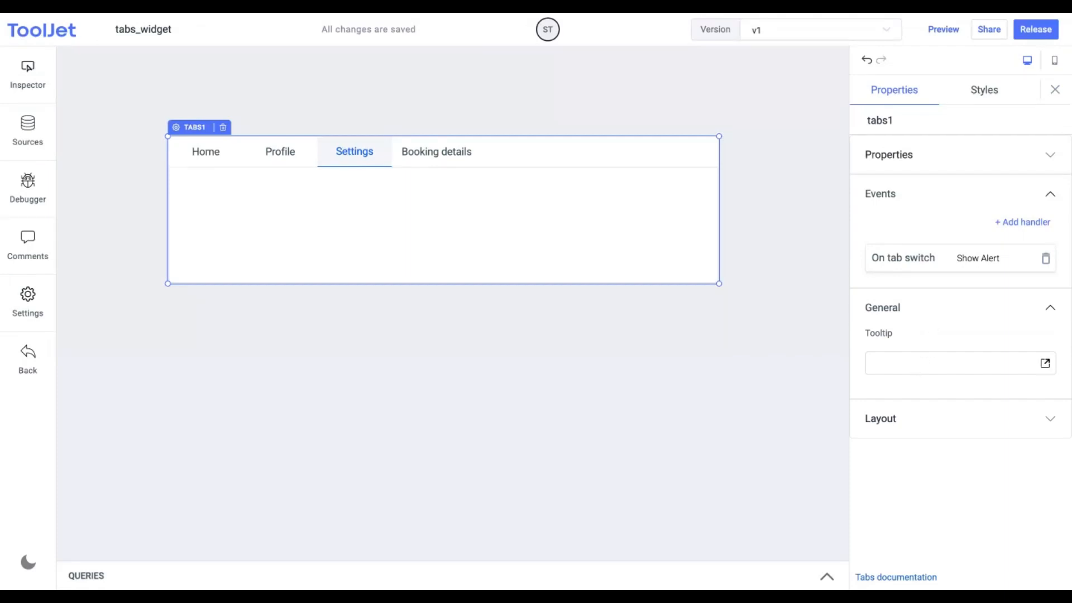
{"action": "type", "text": "You've hovered on tabs"}
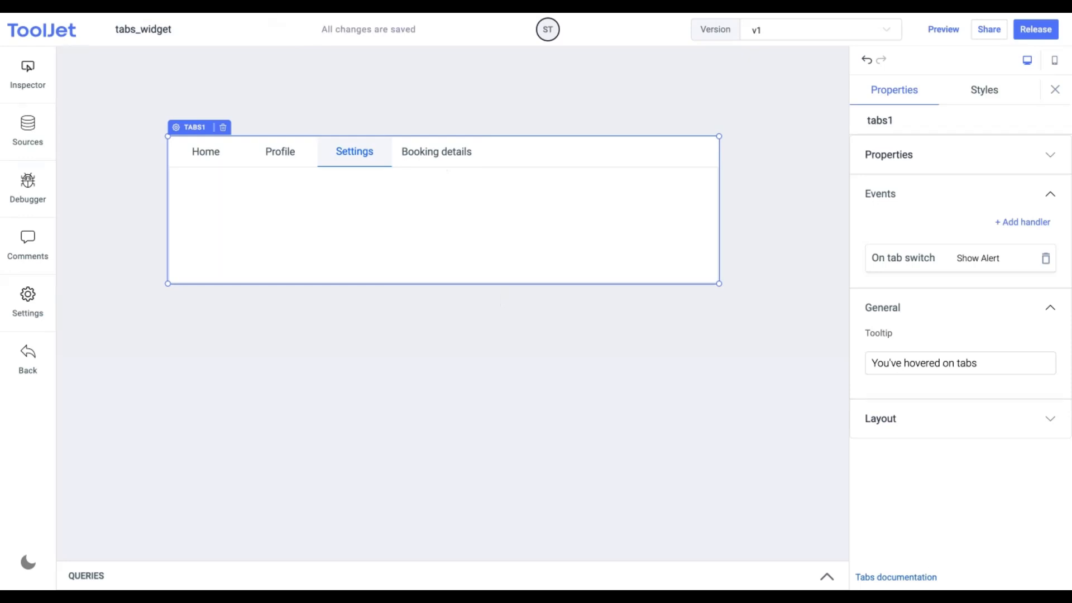
{"action": "left_click", "coordinate": [880, 418]}
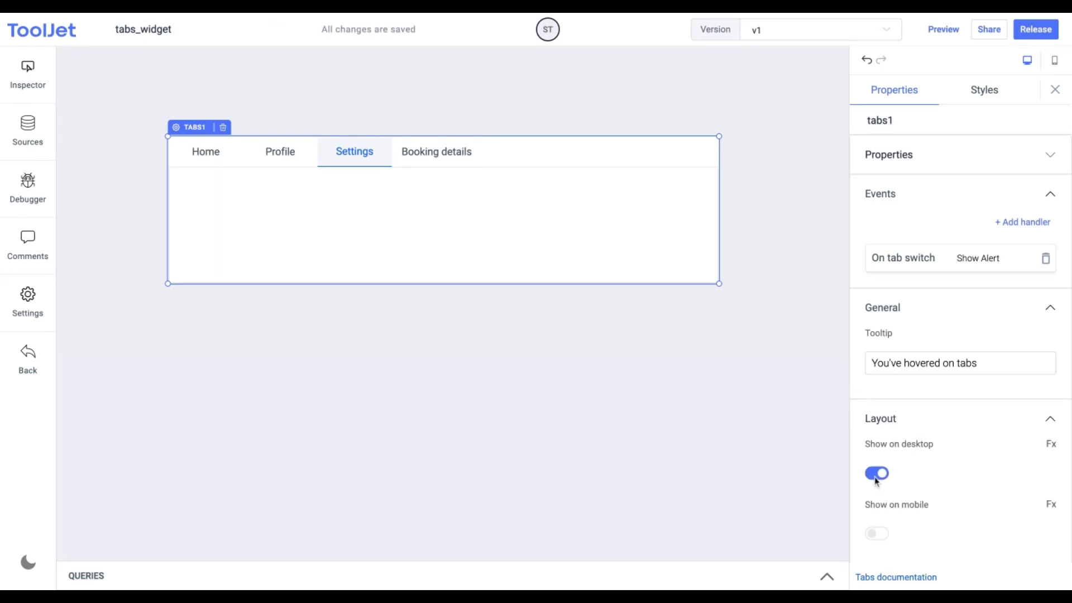
{"action": "left_click", "coordinate": [876, 473]}
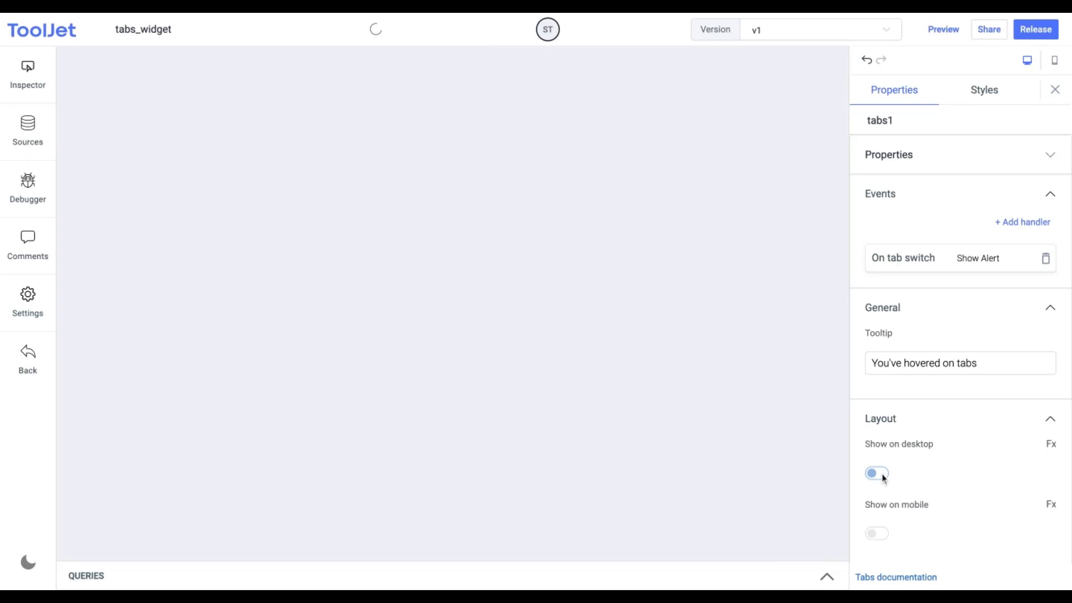
{"action": "left_click", "coordinate": [876, 473]}
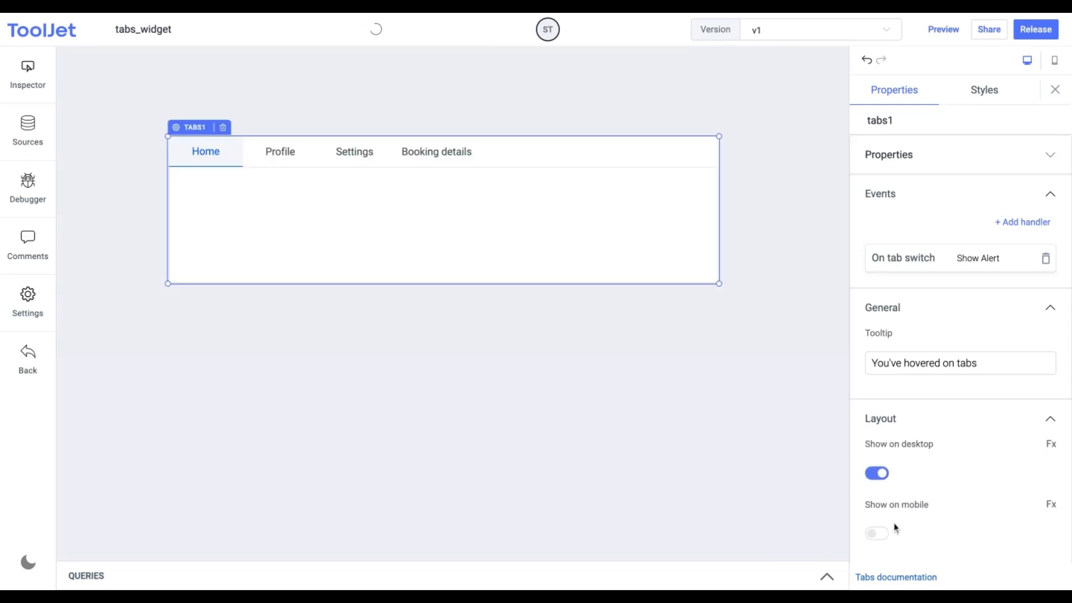
{"action": "left_click", "coordinate": [1051, 443]}
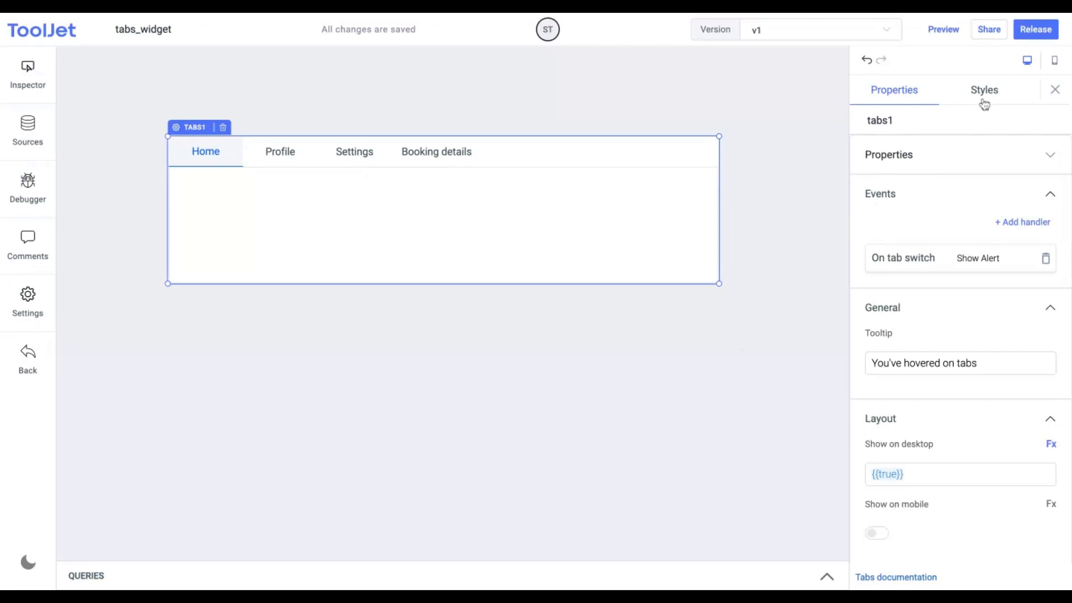
Step: Set the Highlight Color to magenta #ce2271ff and switch Visibility off
{"action": "left_click", "coordinate": [983, 90]}
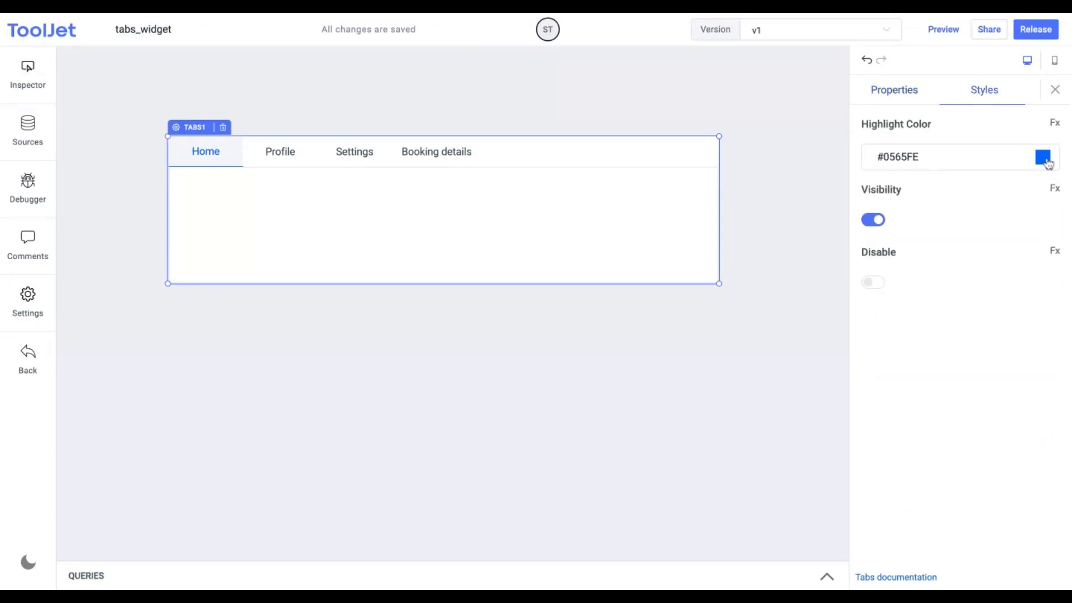
{"action": "left_click", "coordinate": [1041, 156]}
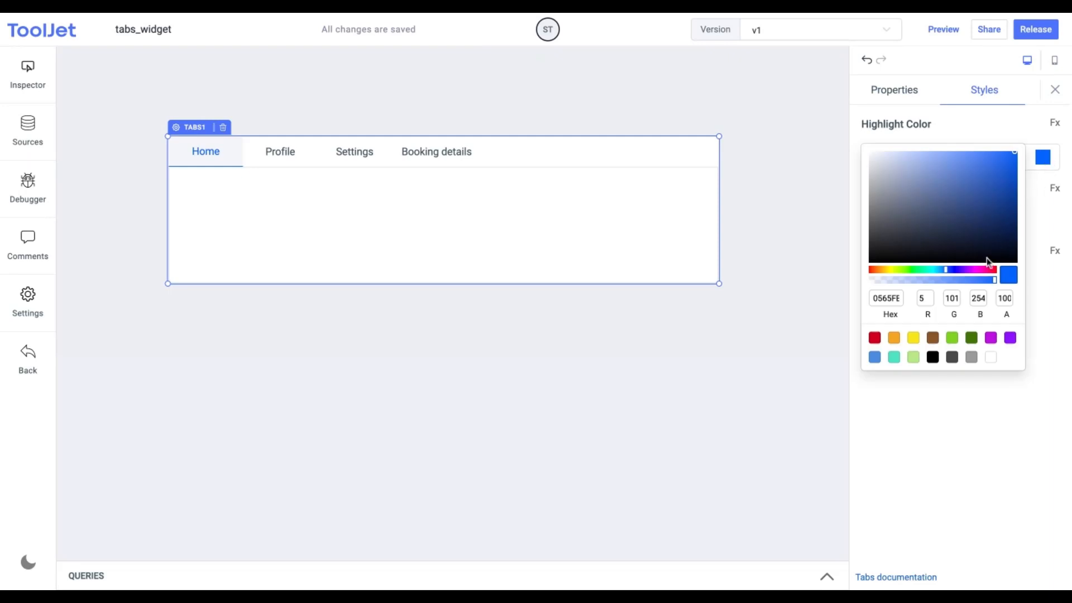
{"action": "left_click", "coordinate": [986, 269]}
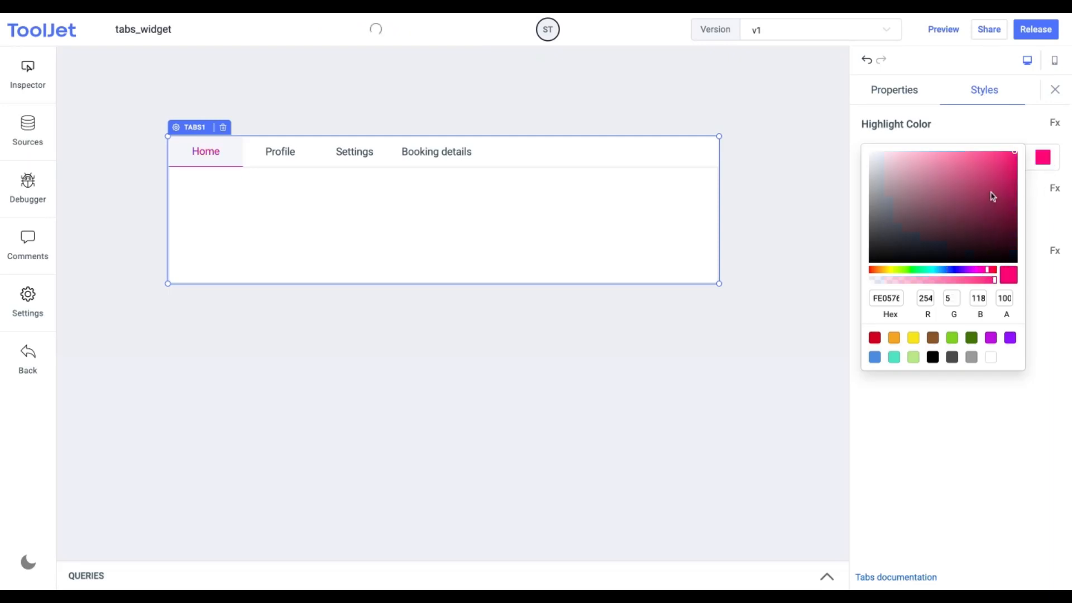
{"action": "left_click", "coordinate": [999, 210]}
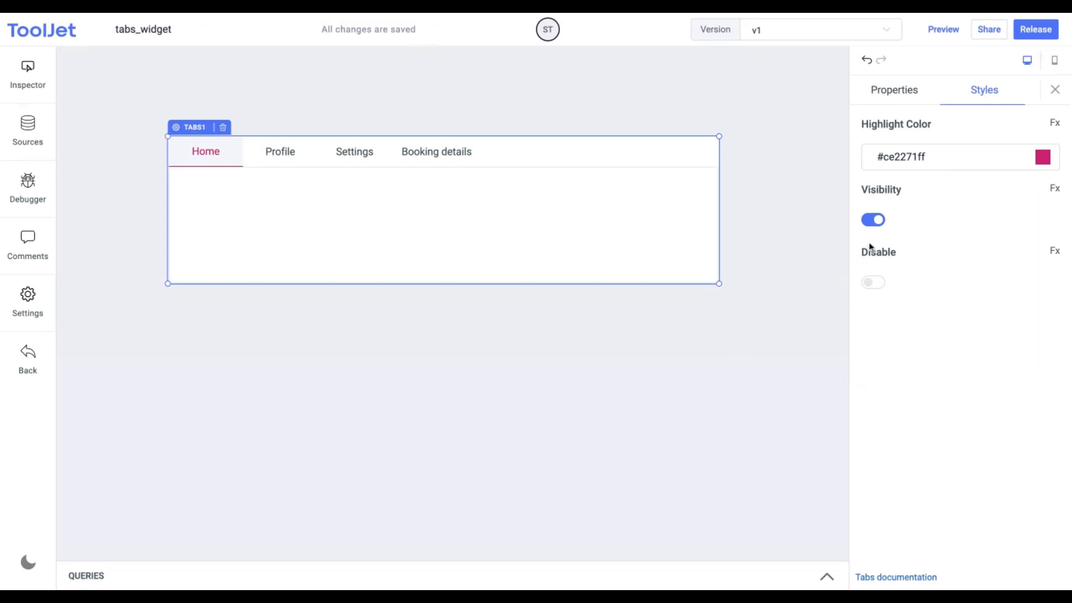
{"action": "left_click", "coordinate": [873, 219]}
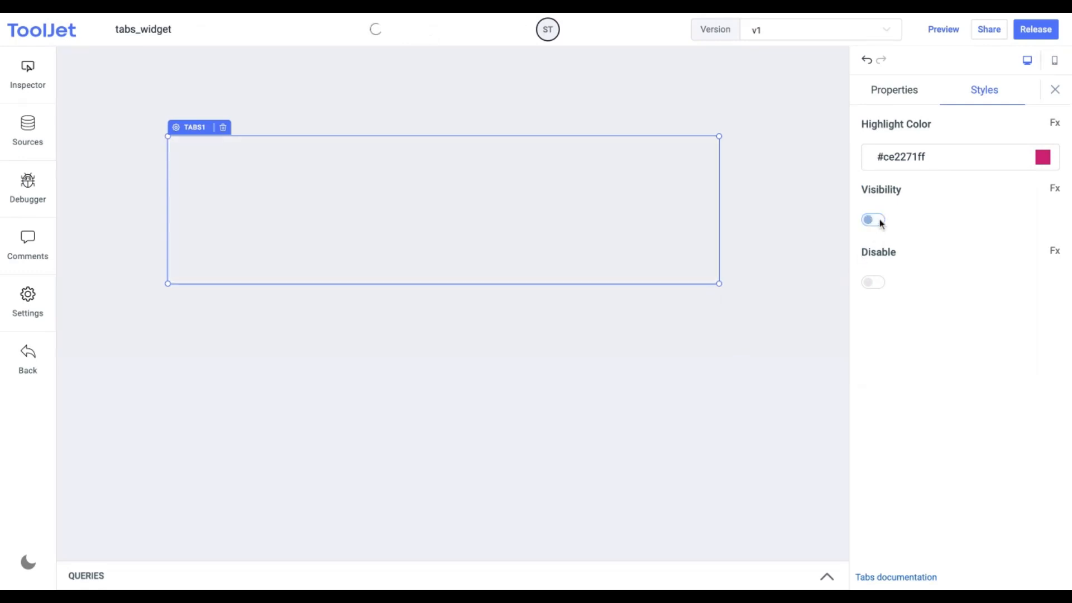
Step: Turn Visibility back on, leave Disable off after toggling it, and revert Visibility from Fx
{"action": "left_click", "coordinate": [873, 220]}
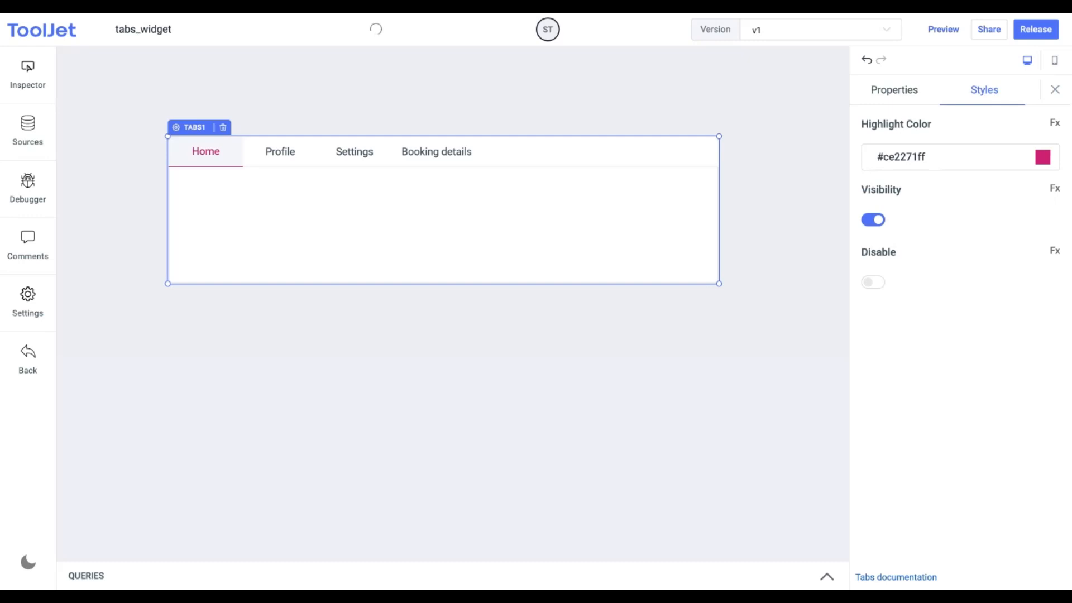
{"action": "mouse_move", "coordinate": [878, 287]}
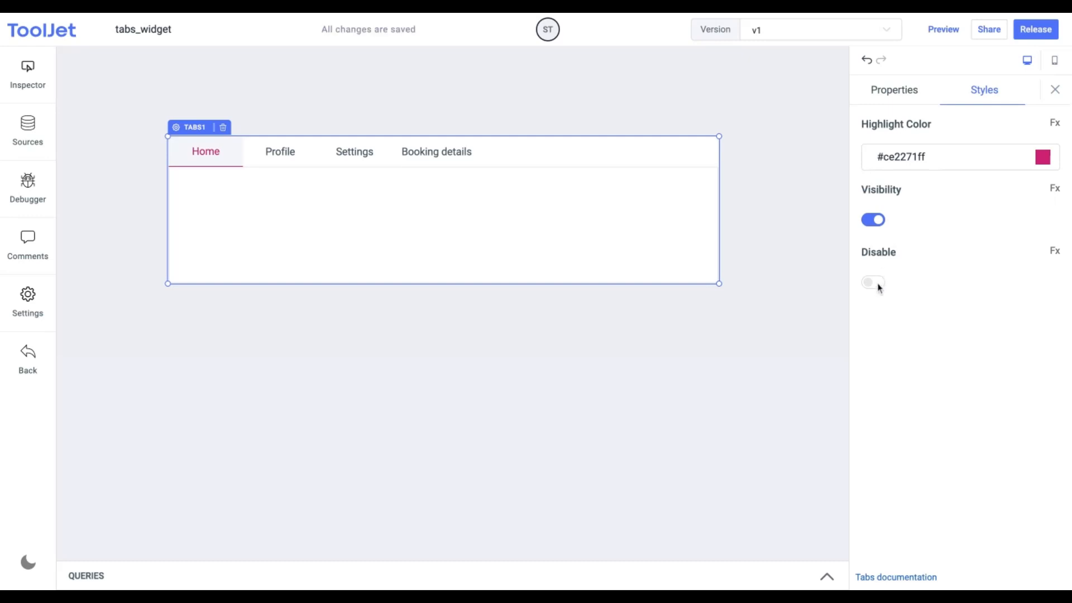
{"action": "left_click", "coordinate": [873, 282]}
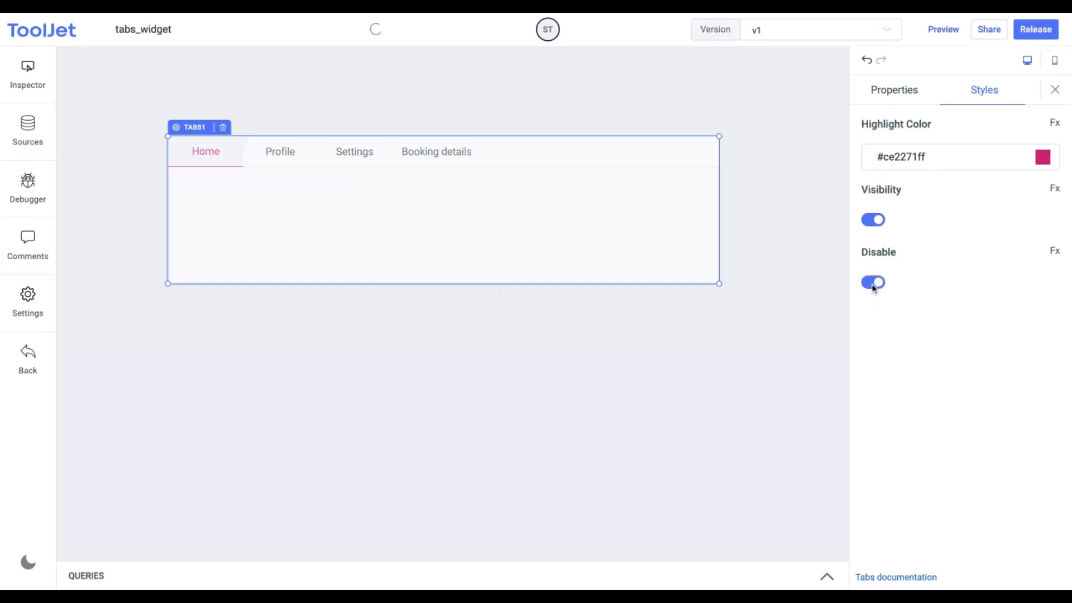
{"action": "left_click", "coordinate": [873, 283]}
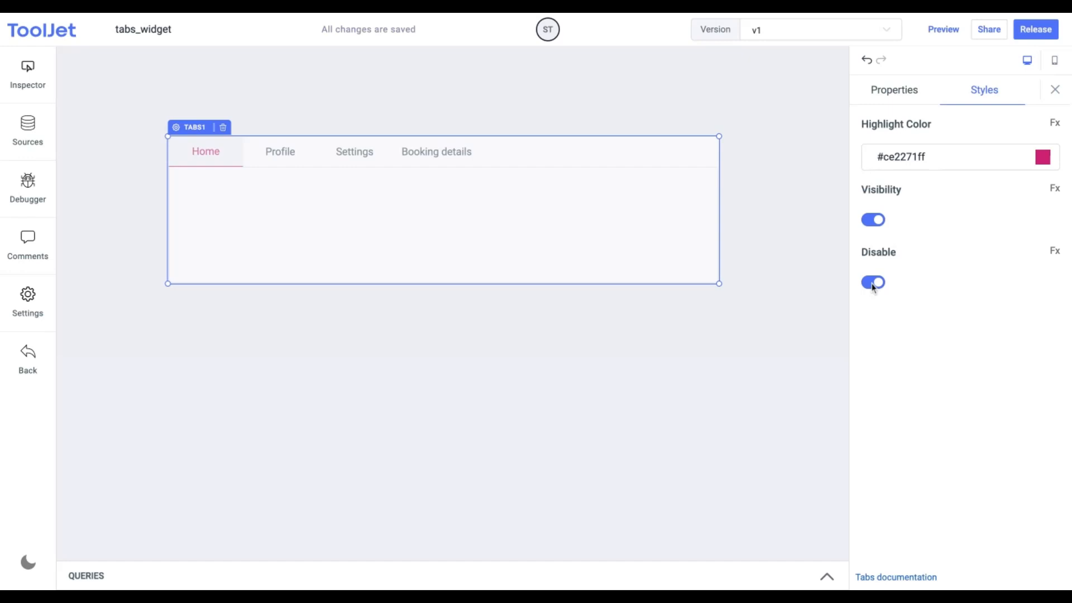
{"action": "left_click", "coordinate": [872, 283]}
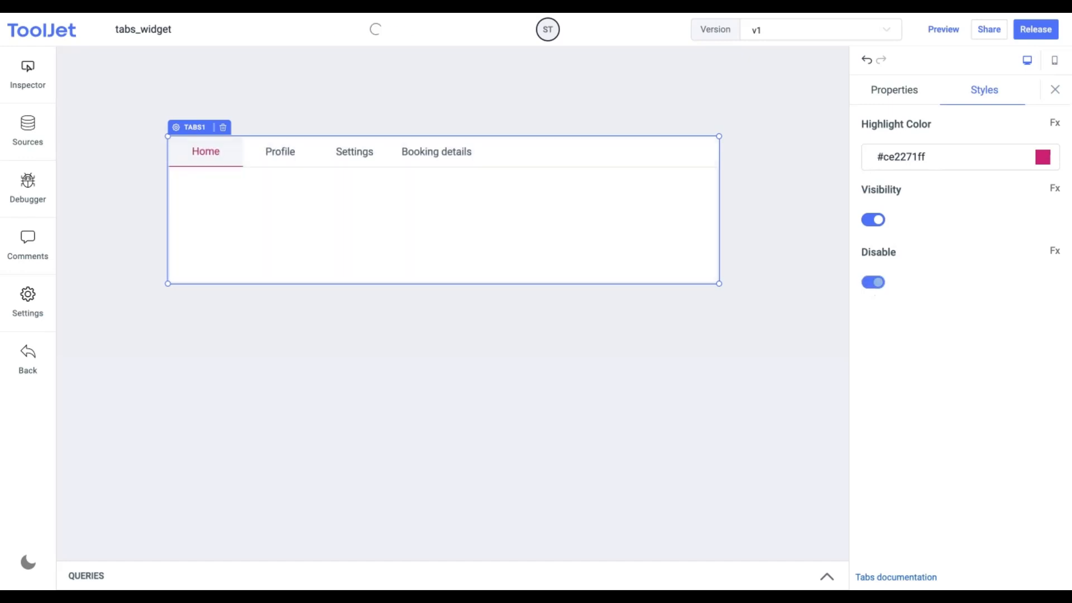
{"action": "left_click", "coordinate": [873, 282]}
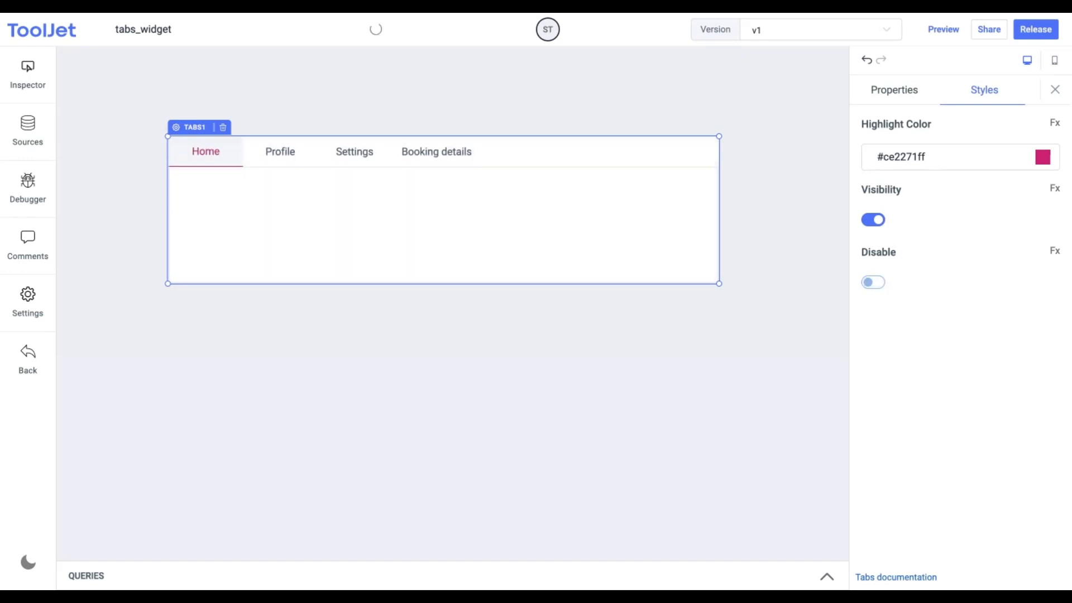
{"action": "left_click", "coordinate": [1054, 251]}
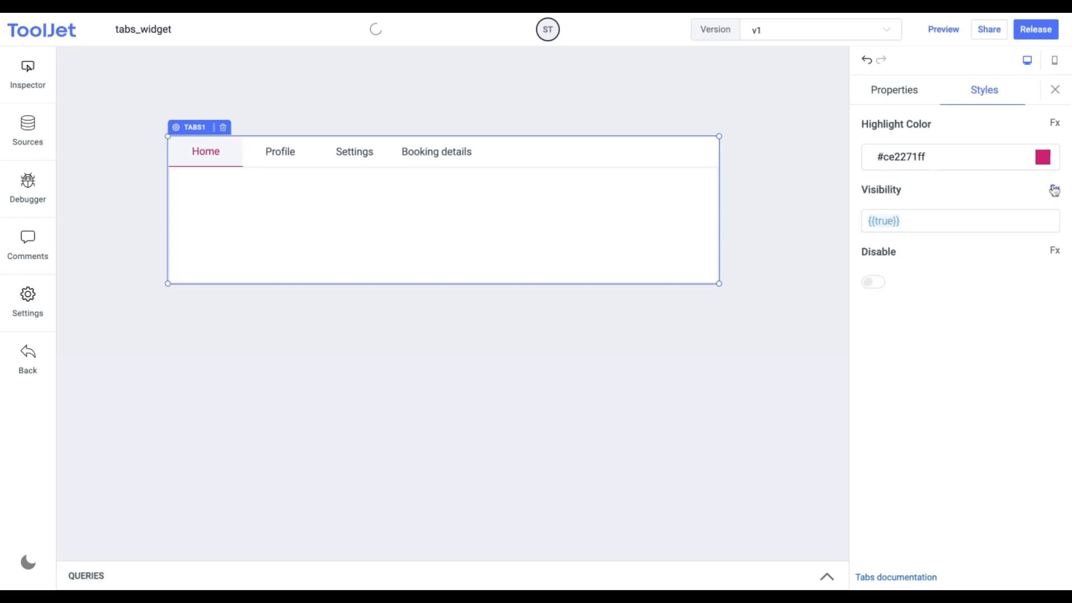
{"action": "left_click", "coordinate": [1054, 190]}
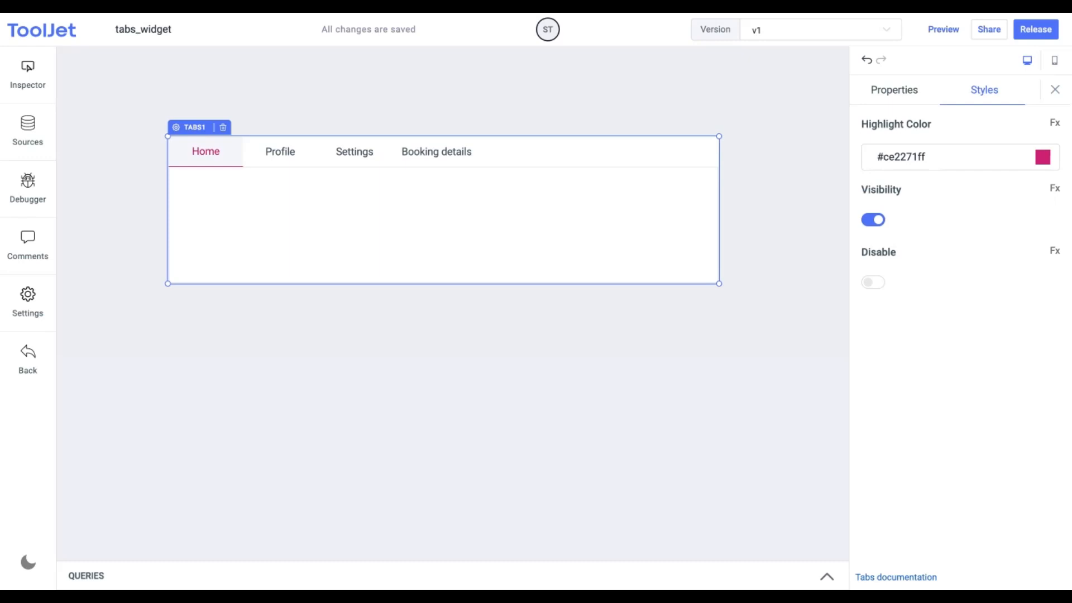
{"action": "mouse_move", "coordinate": [253, 18]}
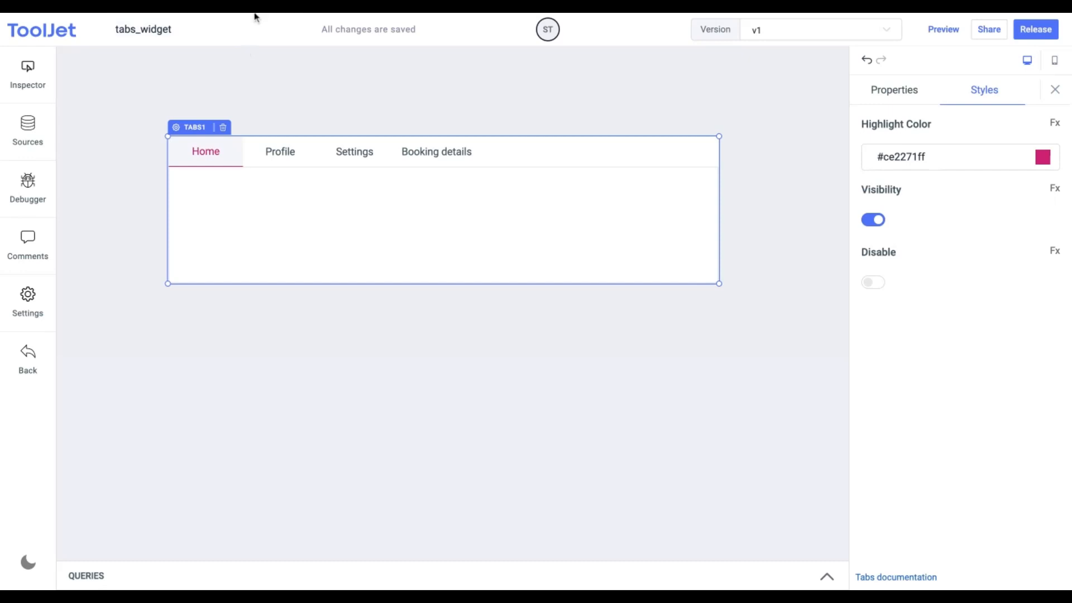